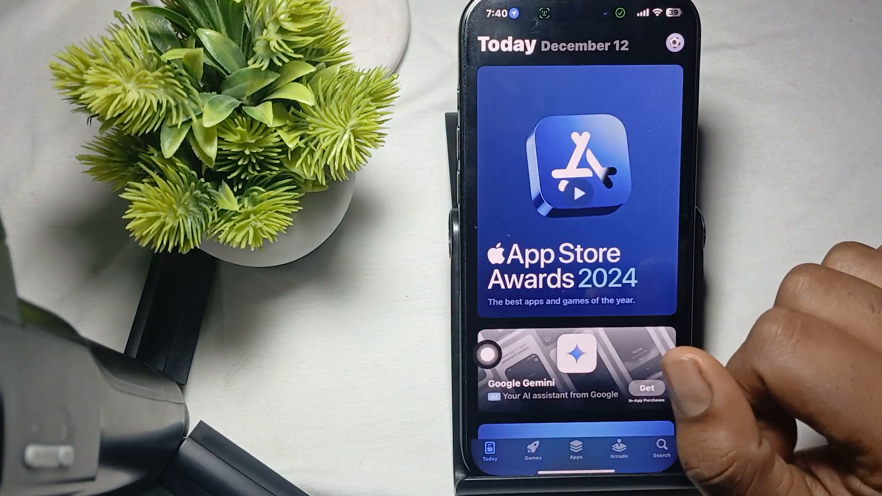
# - Leave the App Store's Today page and return to the iPhone home screen
pyautogui.click(673, 43)
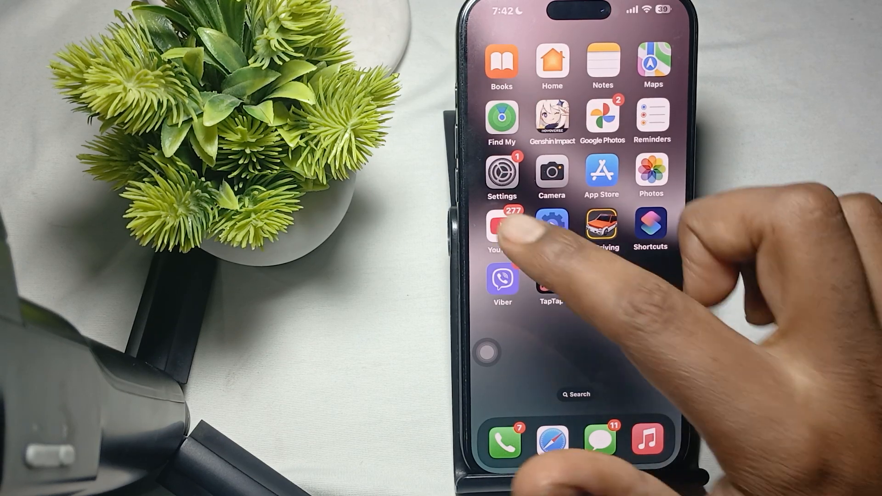
pyautogui.click(501, 177)
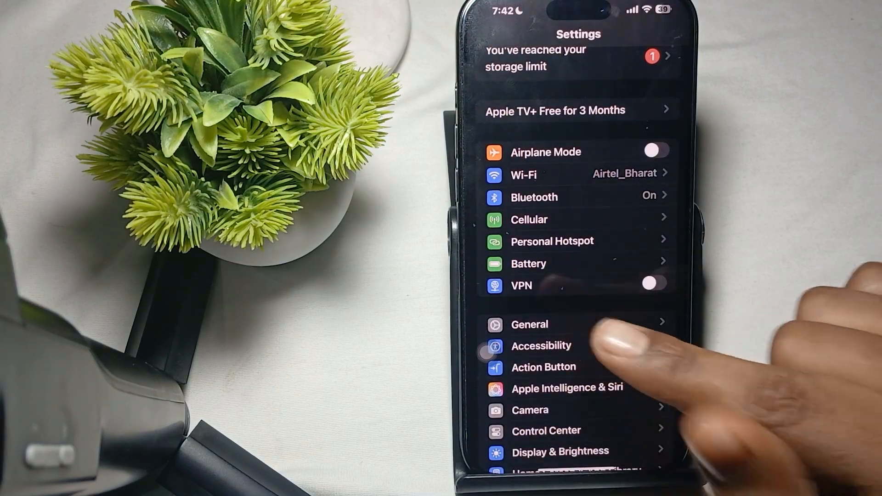
pyautogui.scroll(-3)
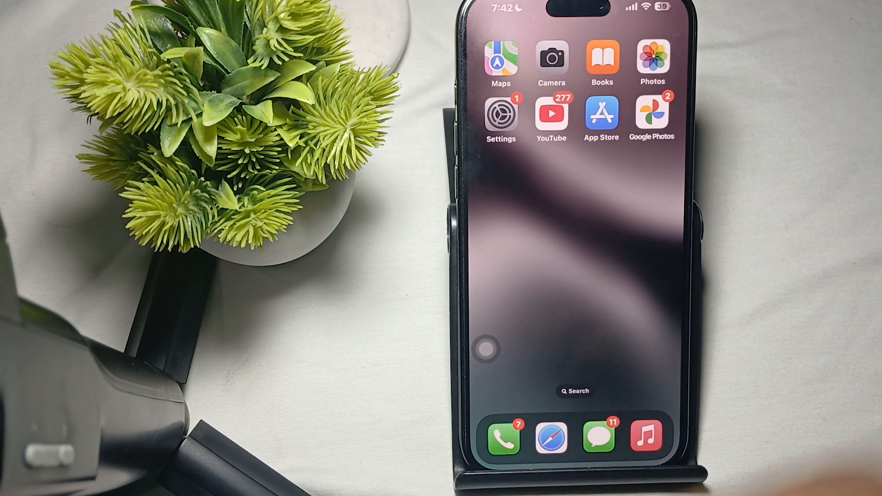
# - Reopen Settings and go to General > Transfer or Reset iPhone to show the reset options
pyautogui.click(499, 116)
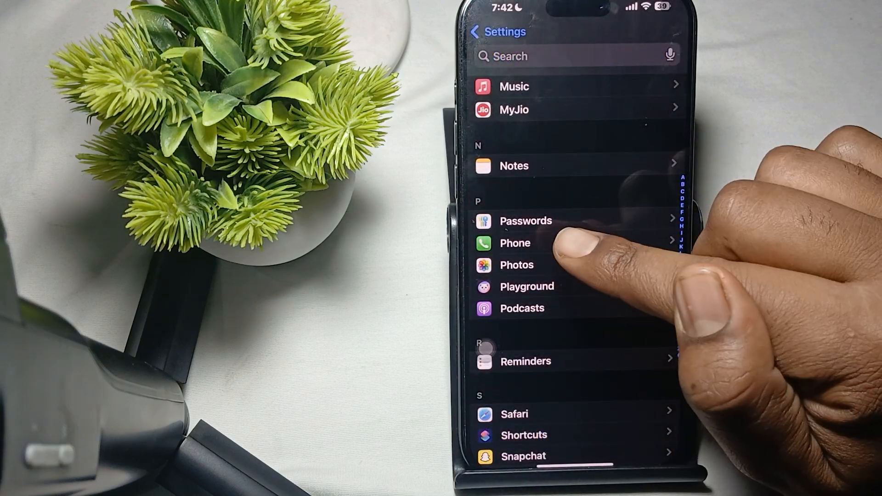
pyautogui.scroll(-3)
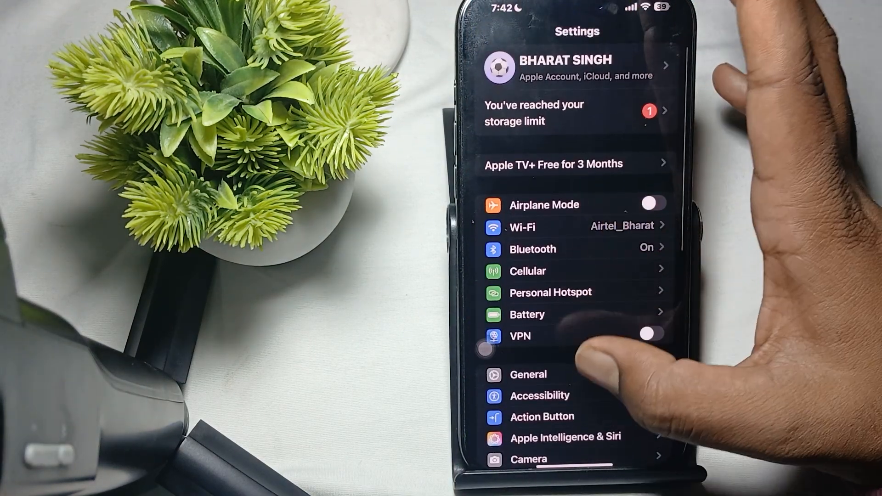
pyautogui.click(528, 374)
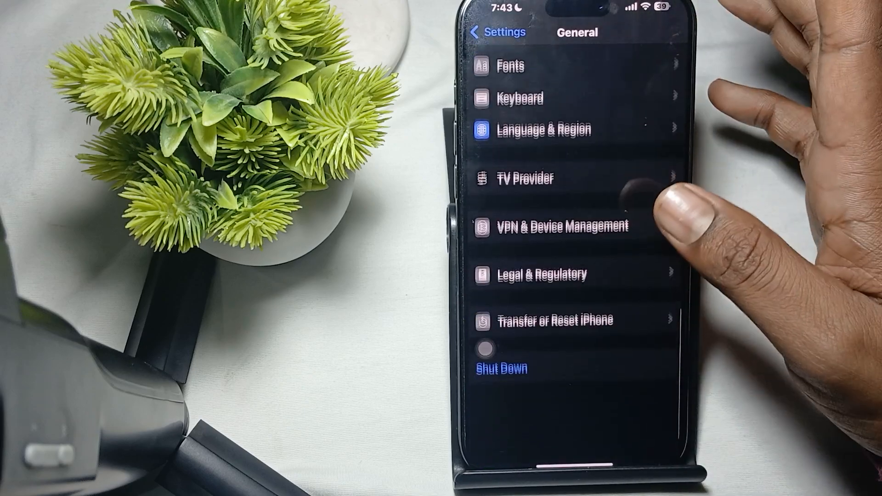
pyautogui.click(554, 320)
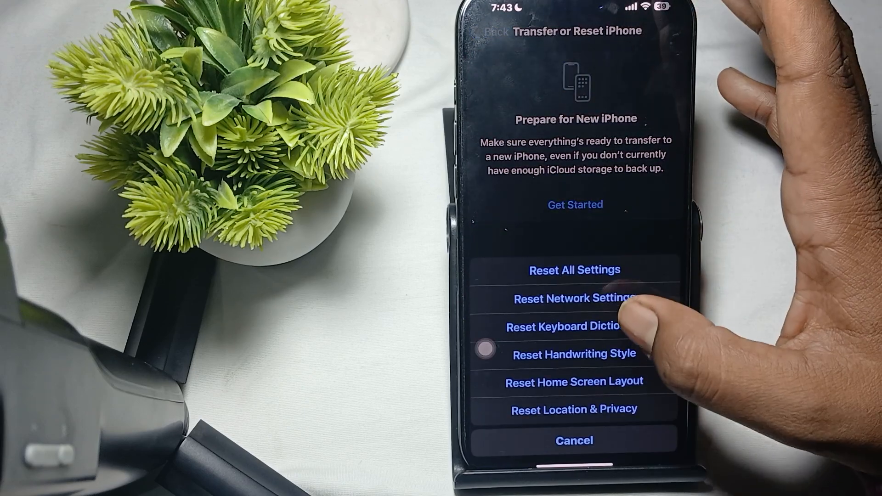